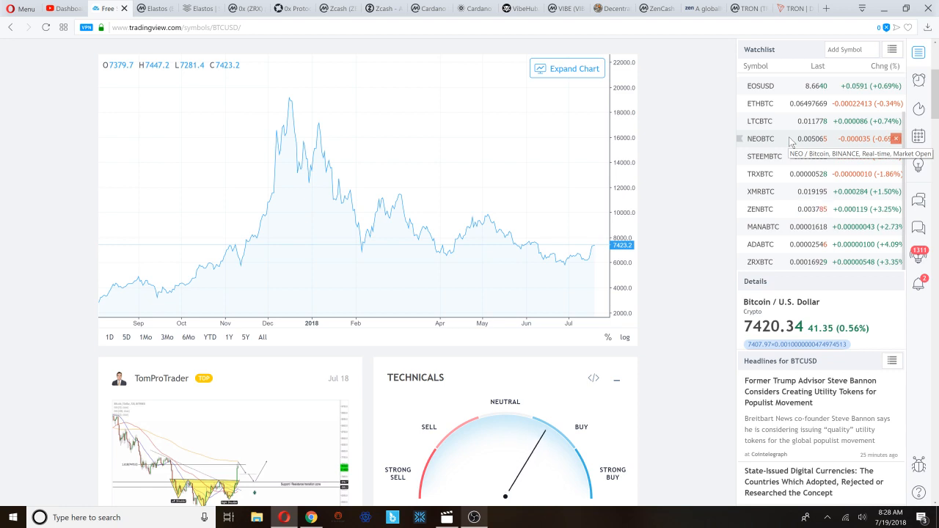
- Show the Elastos website and look over its 'What is Elastos?' section
left_click(161, 9)
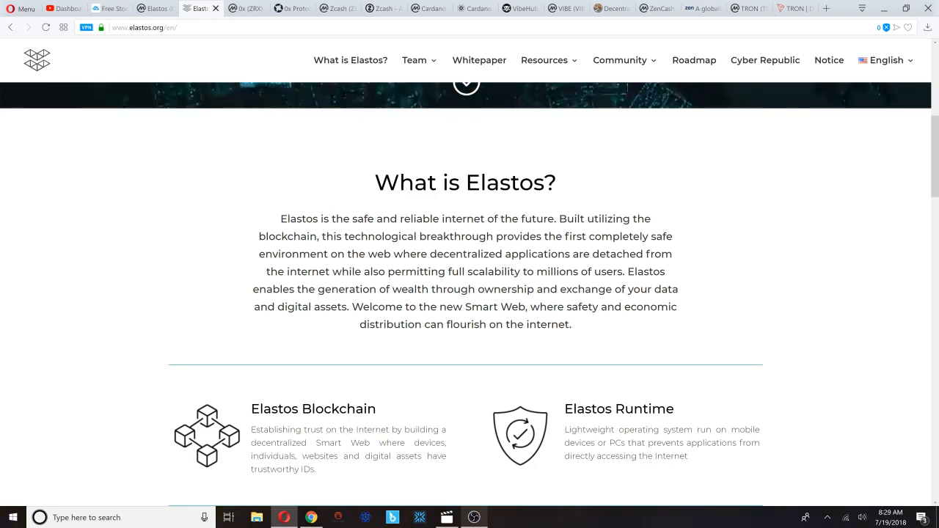
scroll("up", 3)
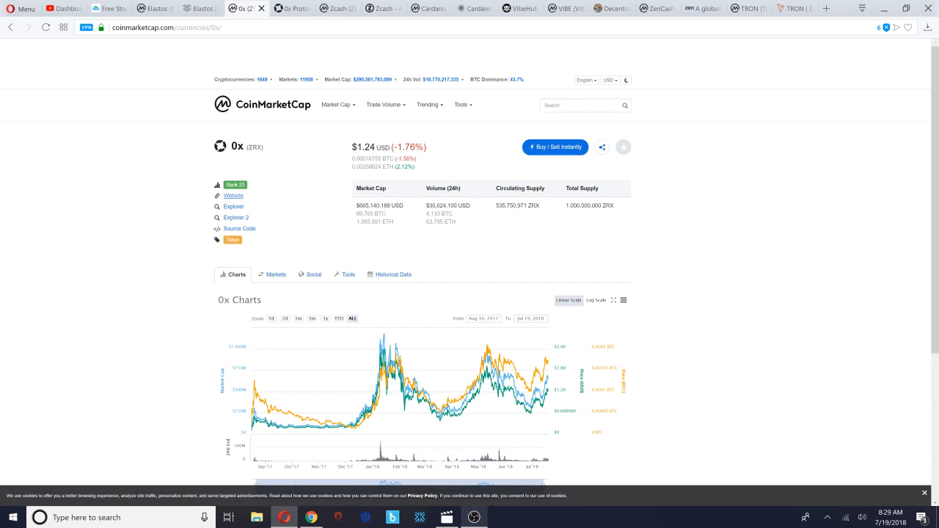
- Scroll the 0xproject.com site through its projects and tokenization sections, then show z.cash
left_click(293, 9)
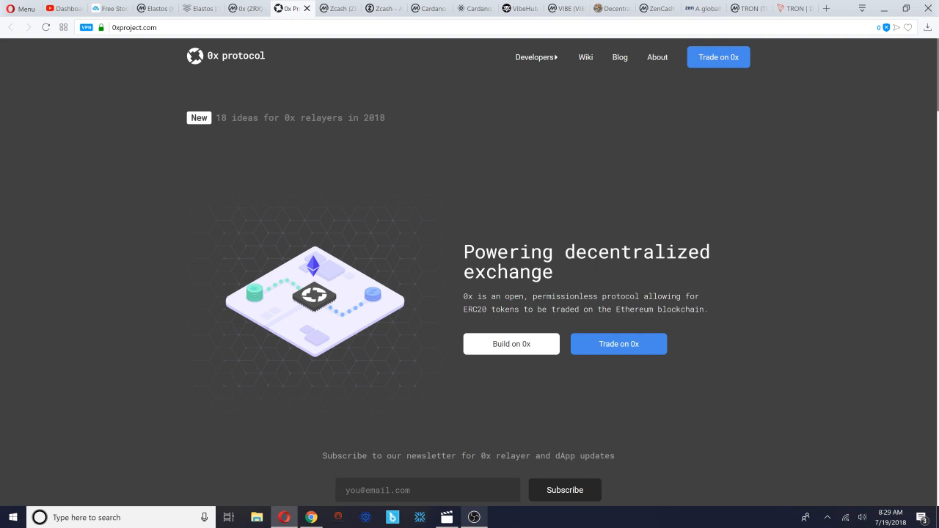
scroll("down", 3)
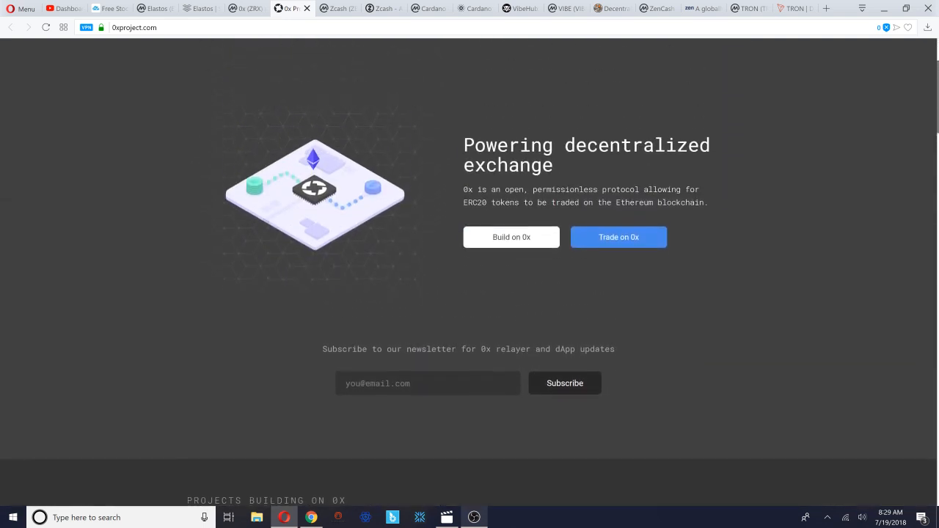
scroll("down", 3)
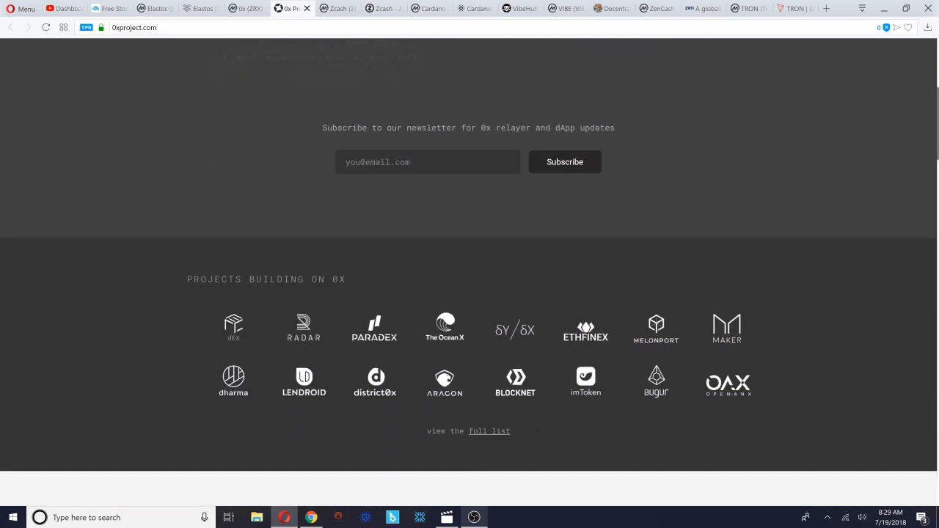
scroll("down", 3)
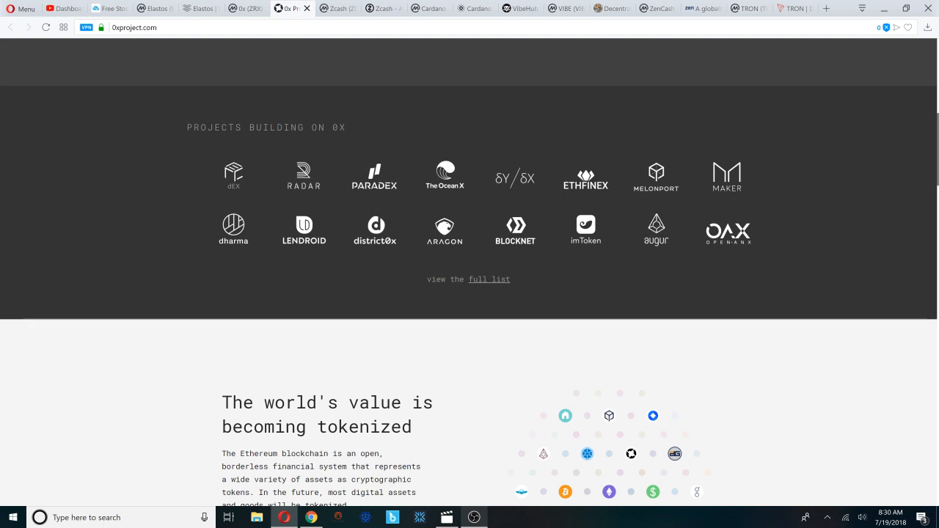
scroll("down", 3)
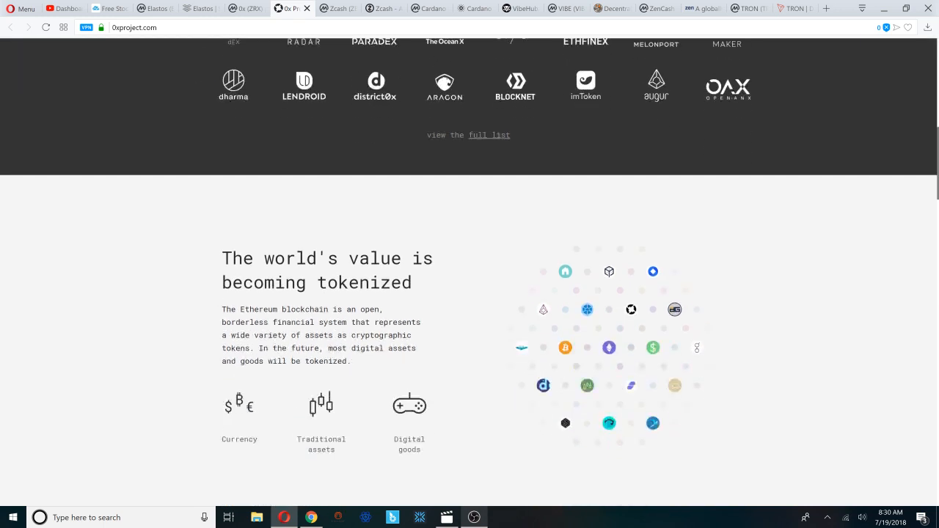
scroll("down", 3)
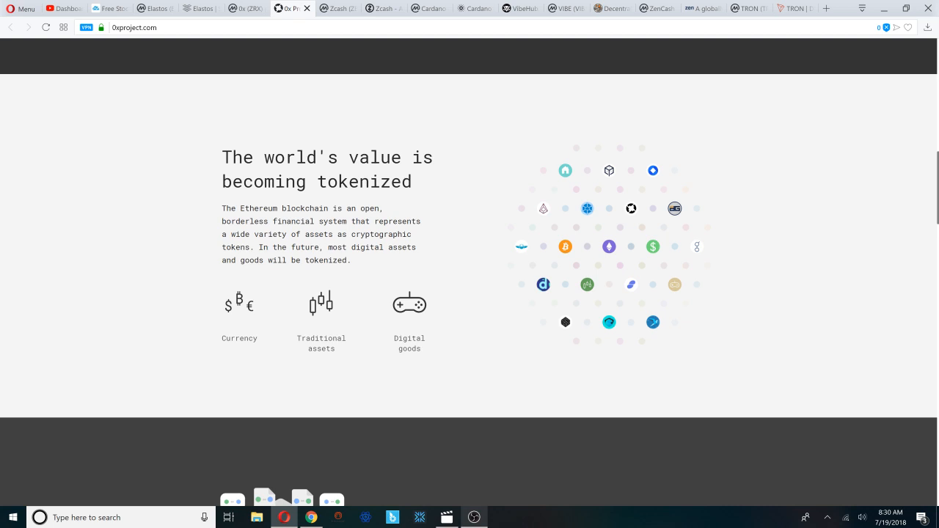
left_click(353, 9)
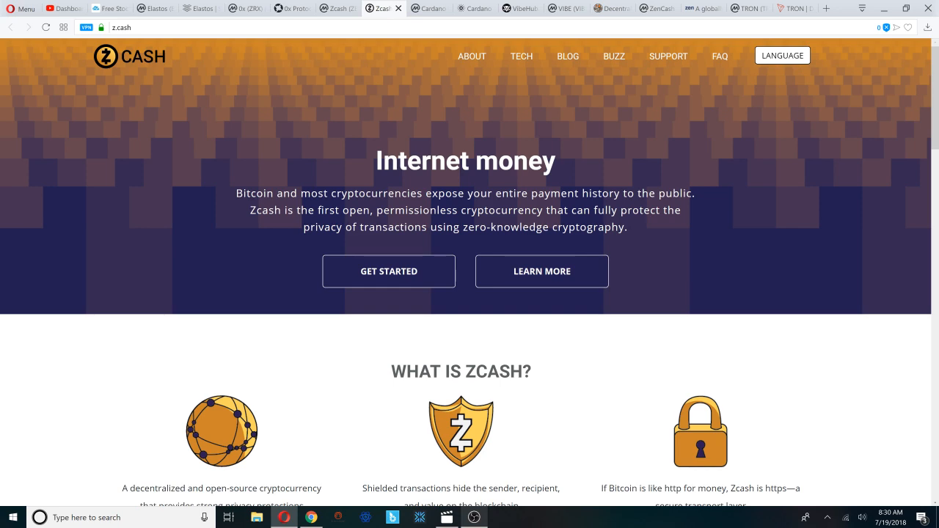
scroll("down", 3)
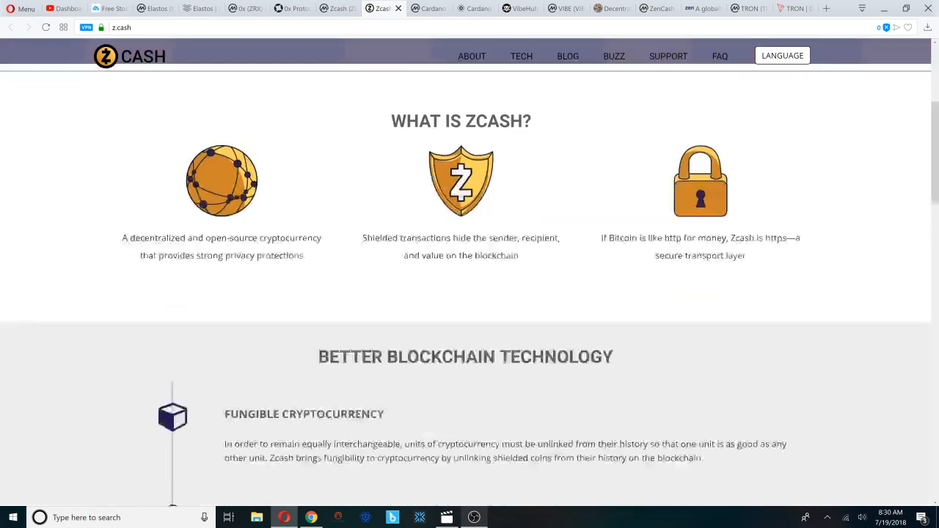
scroll("up", 3)
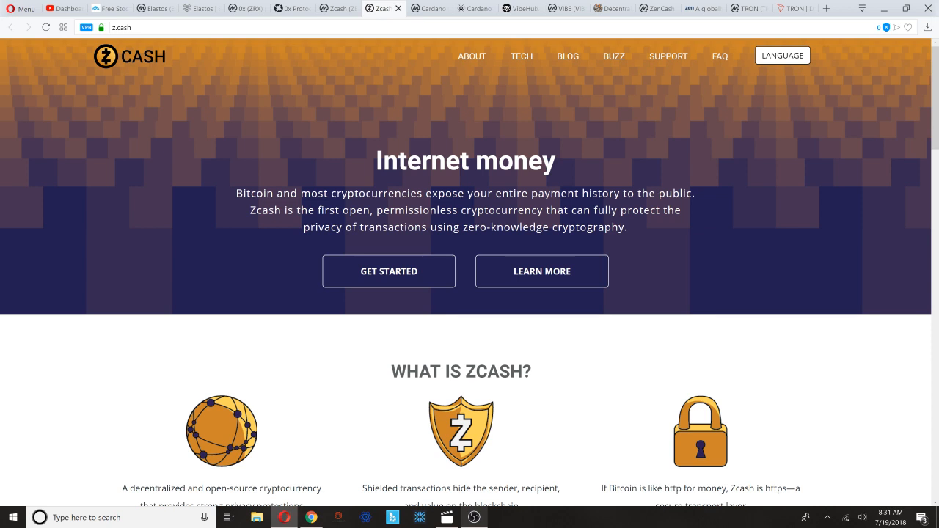
- Show the cardano.org homepage with its decentralised blockchain introduction
left_click(423, 9)
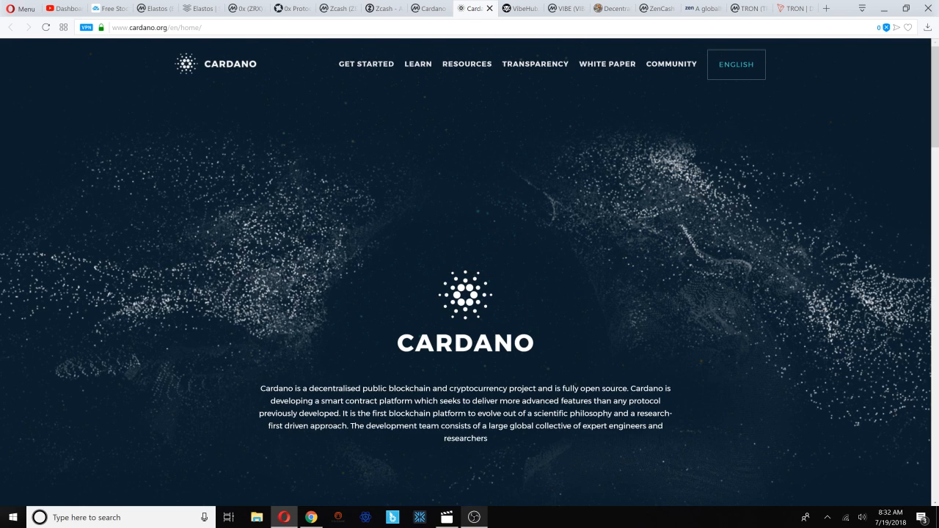
- Review vibehub.io and VIBE's CoinMarketCap markets, then show decentraland.org
left_click(520, 10)
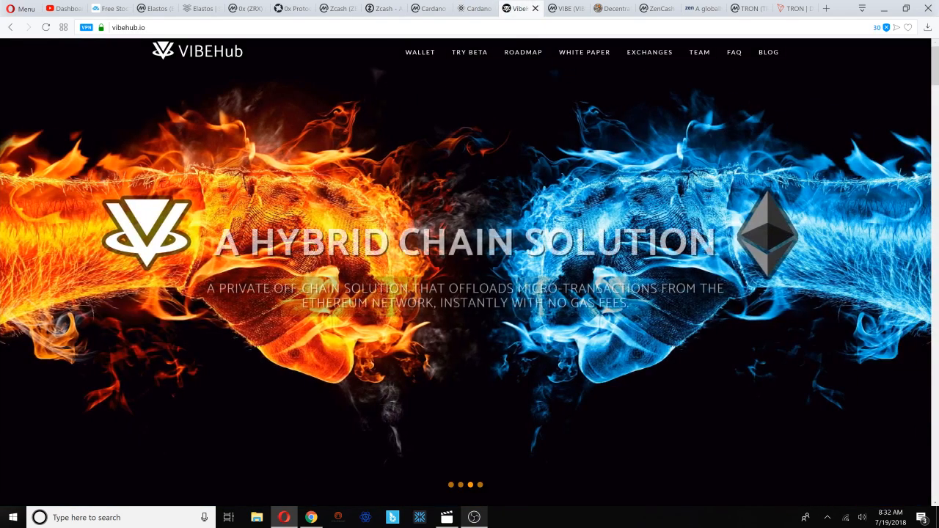
left_click(558, 9)
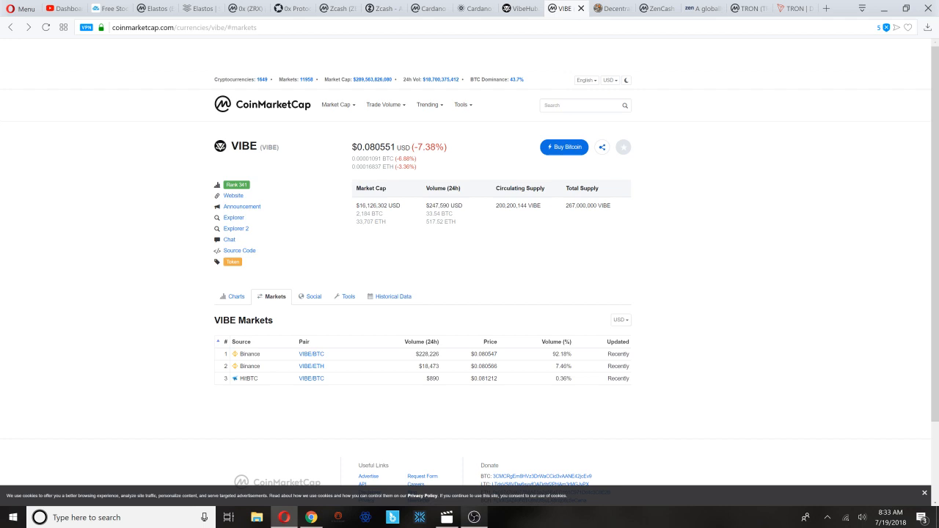
left_click(232, 297)
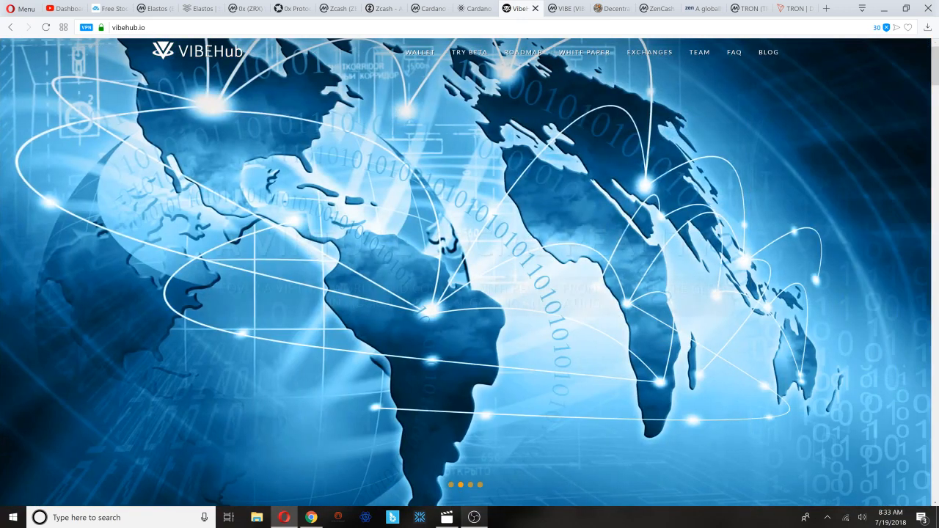
left_click(606, 8)
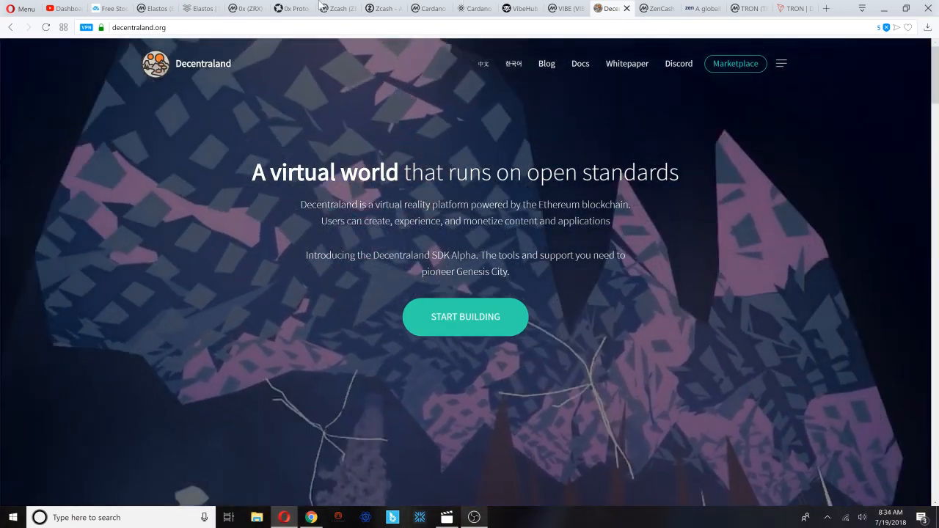
- Review Decentraland's MANA CoinMarketCap page and chart, then return to decentraland.org
left_click(150, 9)
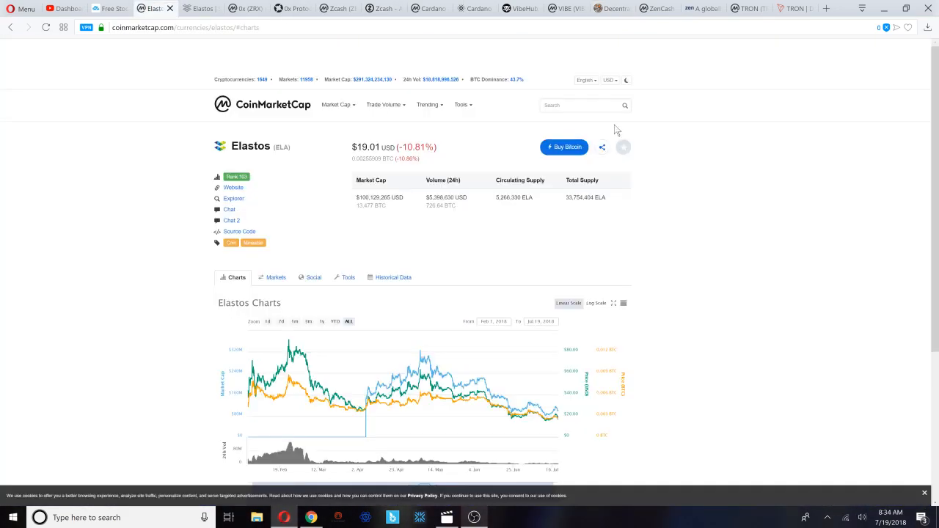
type("ma")
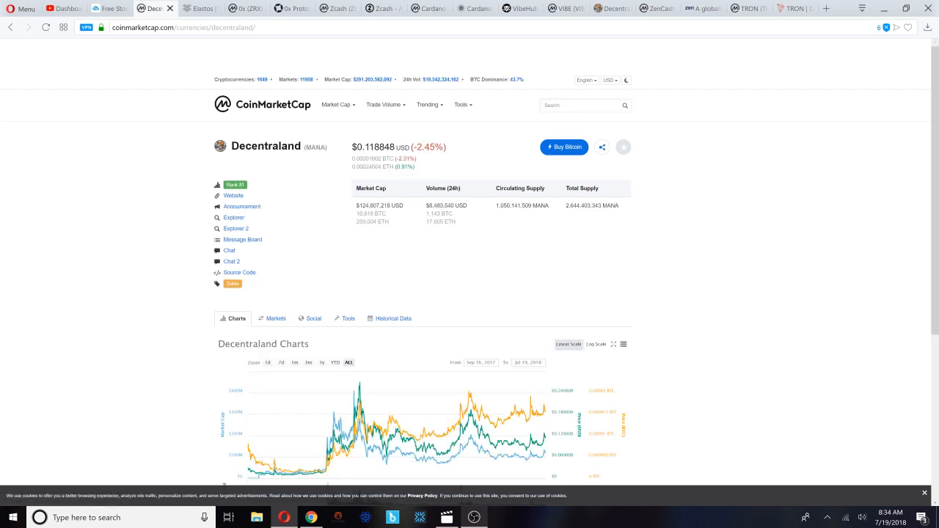
scroll("down", 3)
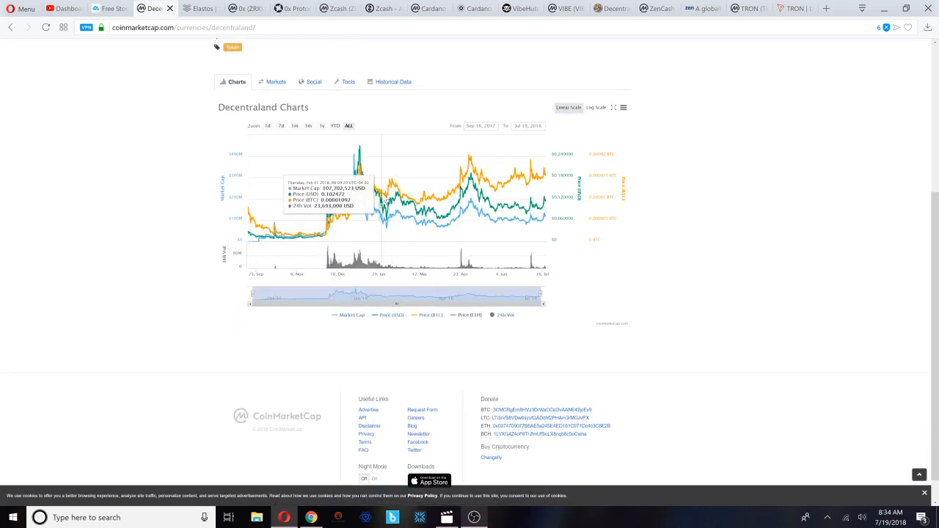
left_click(617, 8)
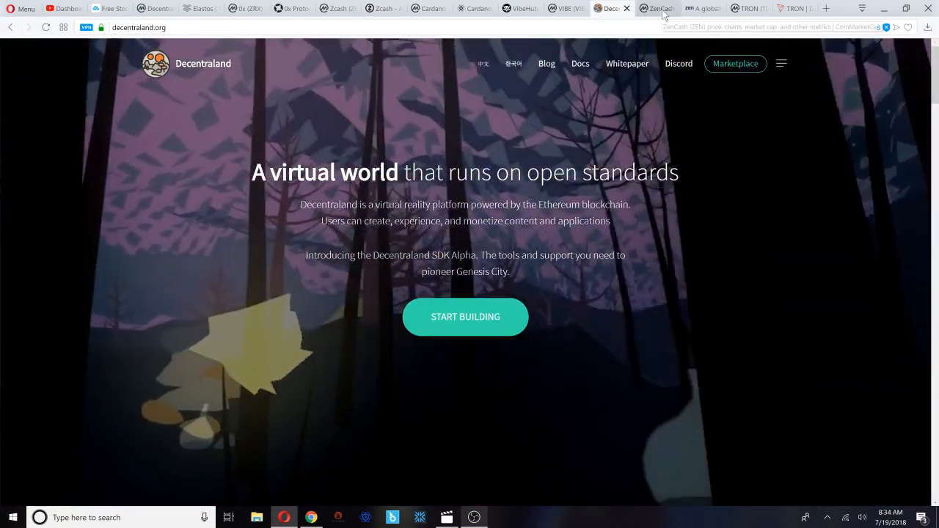
left_click(654, 9)
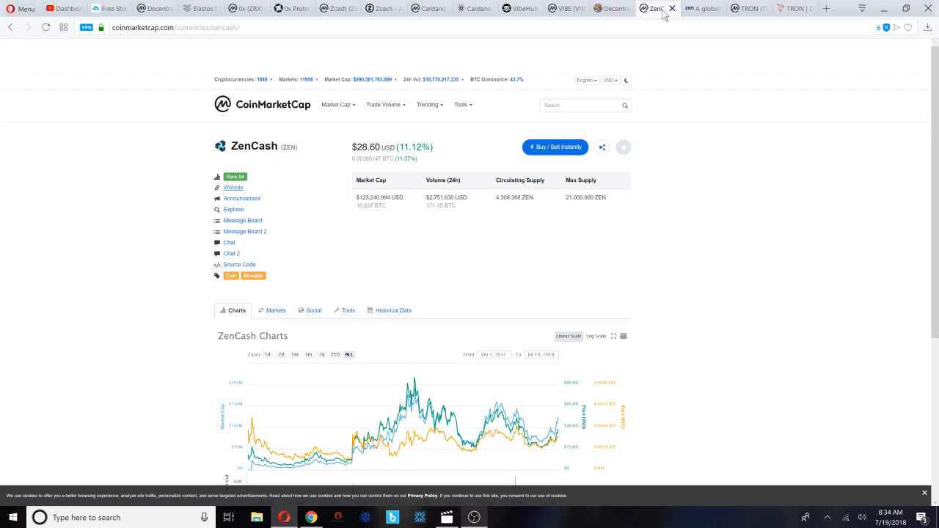
mouse_move(687, 16)
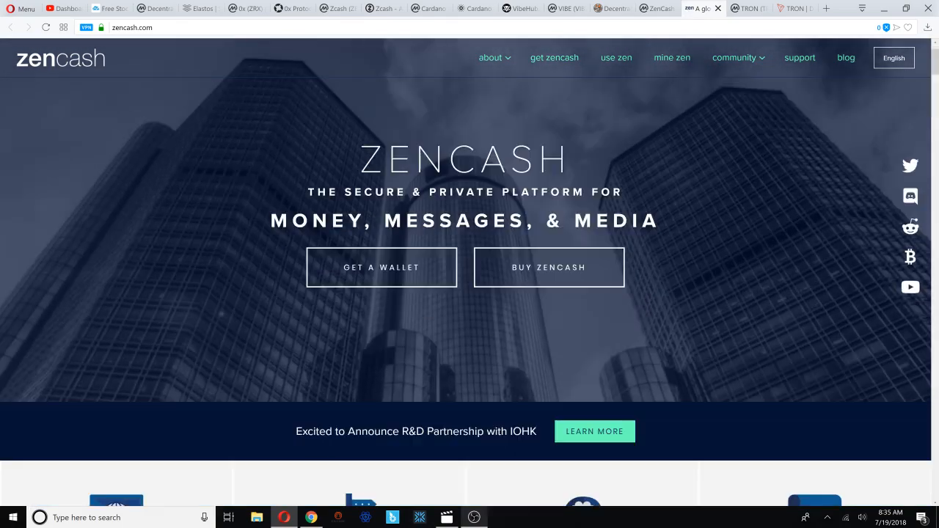
scroll("down", 3)
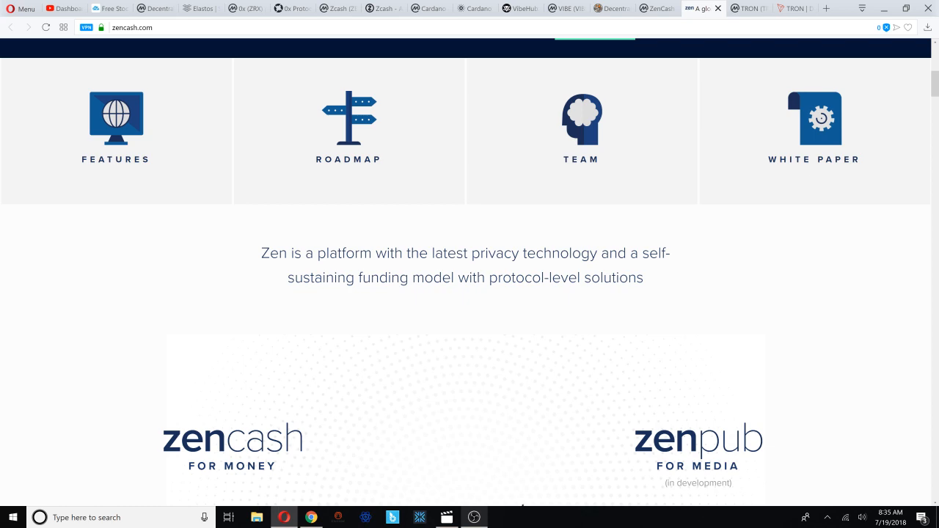
scroll("up", 3)
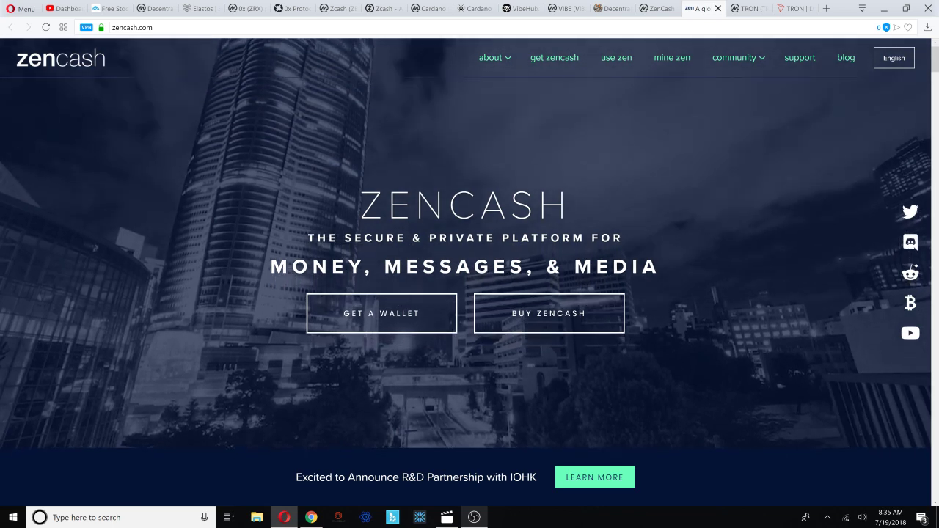
- Show TRON's homepage and scroll through its Technical and Performance sections
left_click(746, 9)
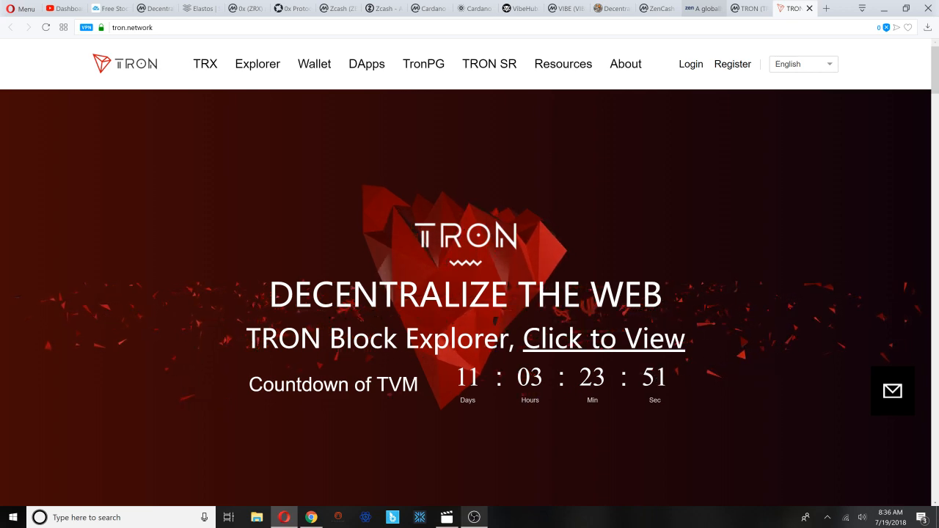
scroll("down", 3)
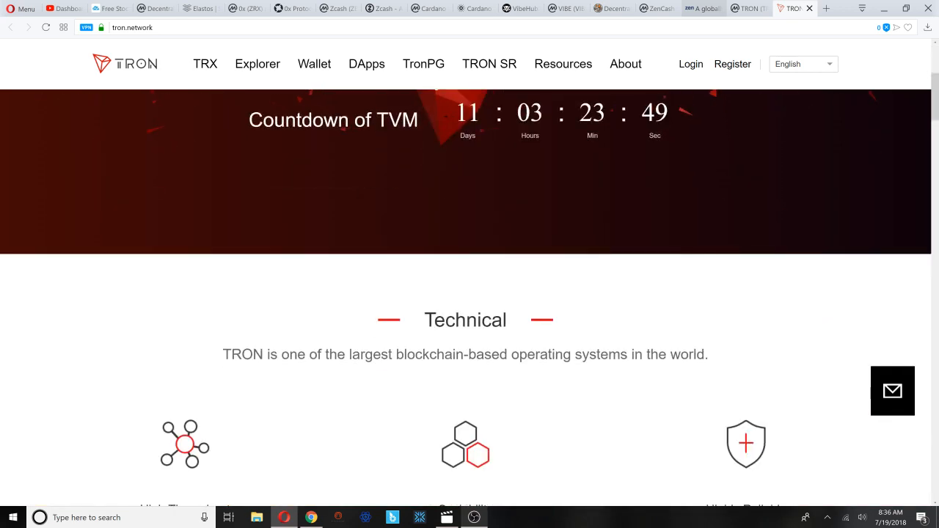
scroll("down", 3)
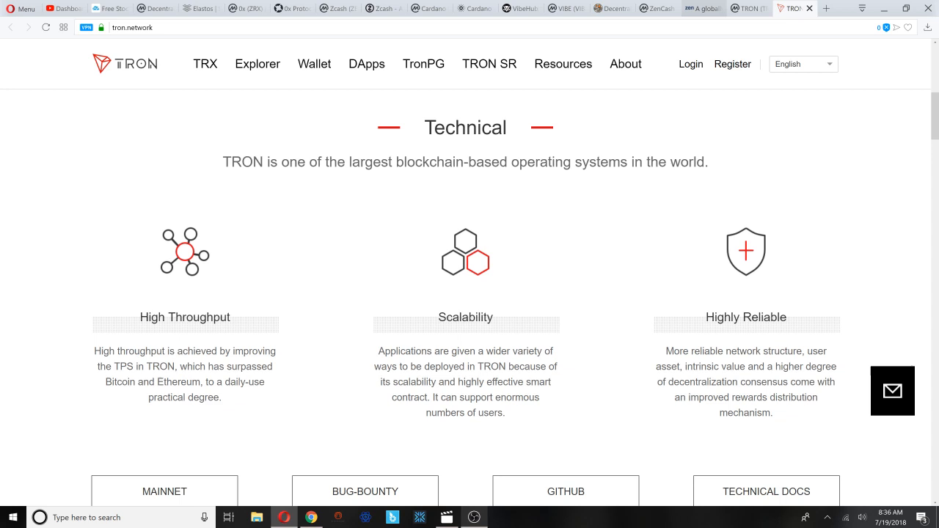
scroll("down", 3)
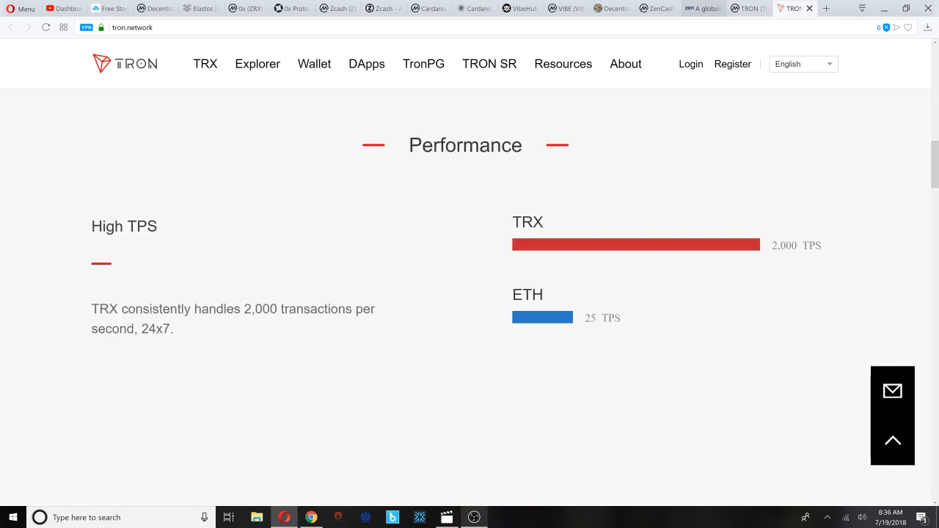
scroll("down", 3)
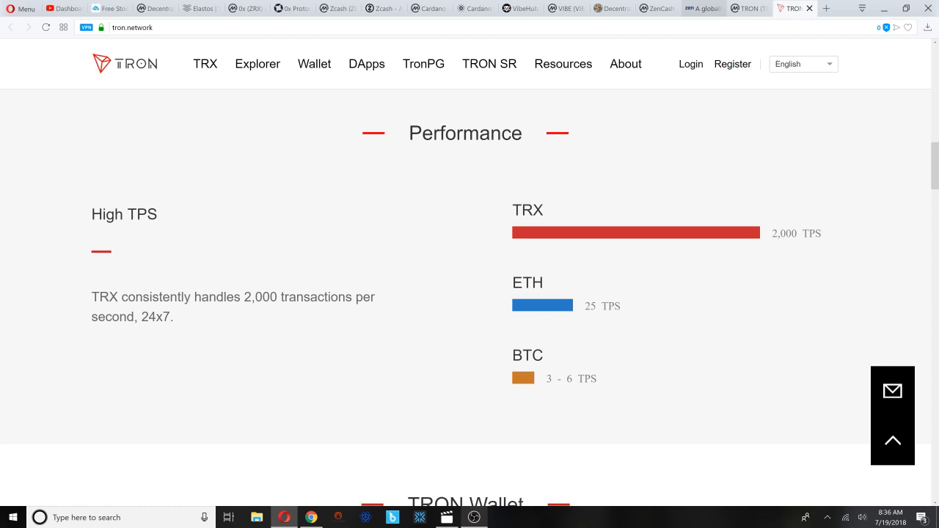
scroll("up", 3)
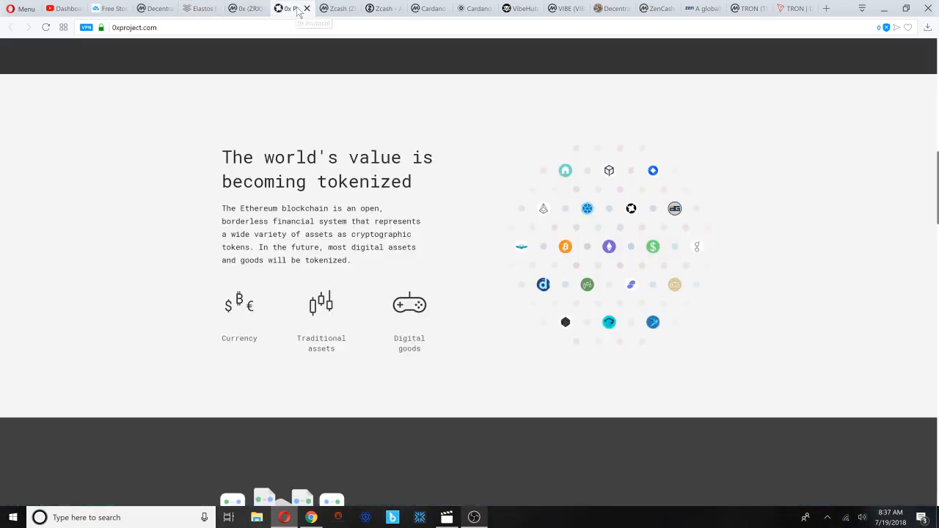
left_click(381, 9)
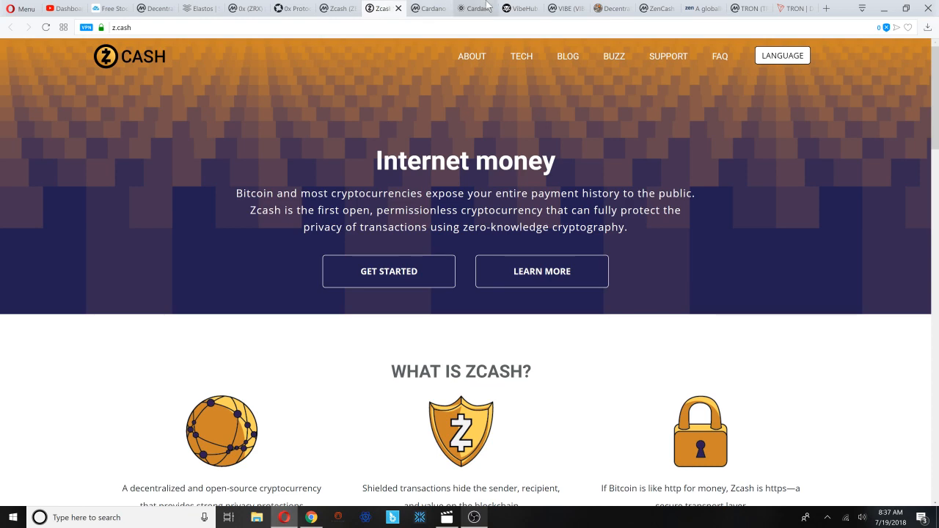
left_click(552, 9)
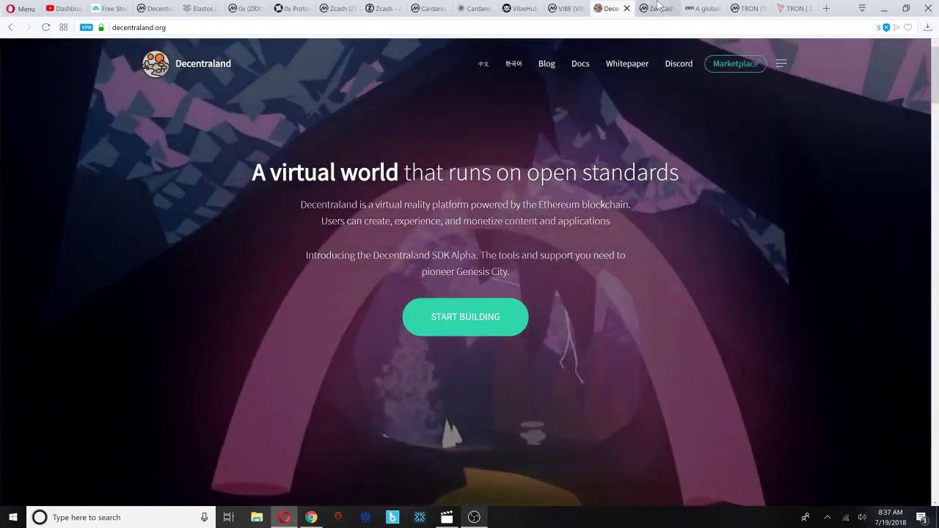
left_click(646, 8)
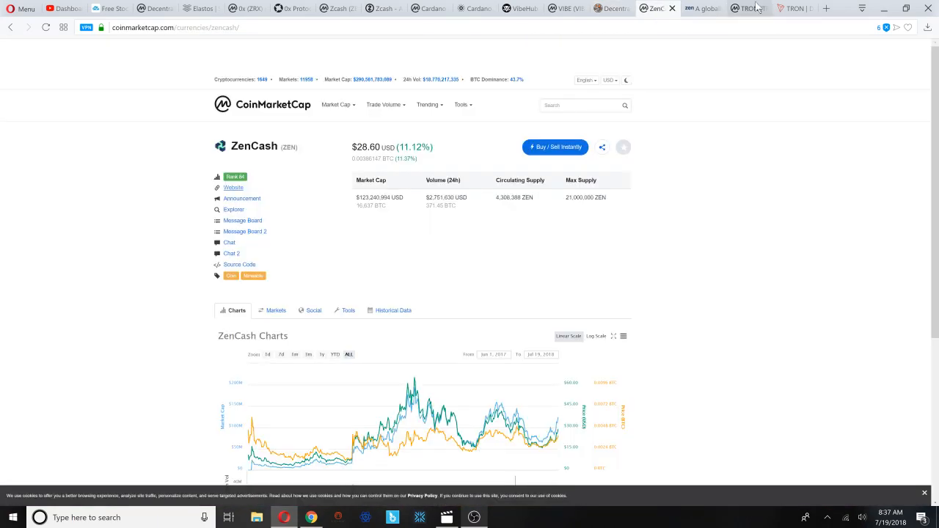
left_click(787, 8)
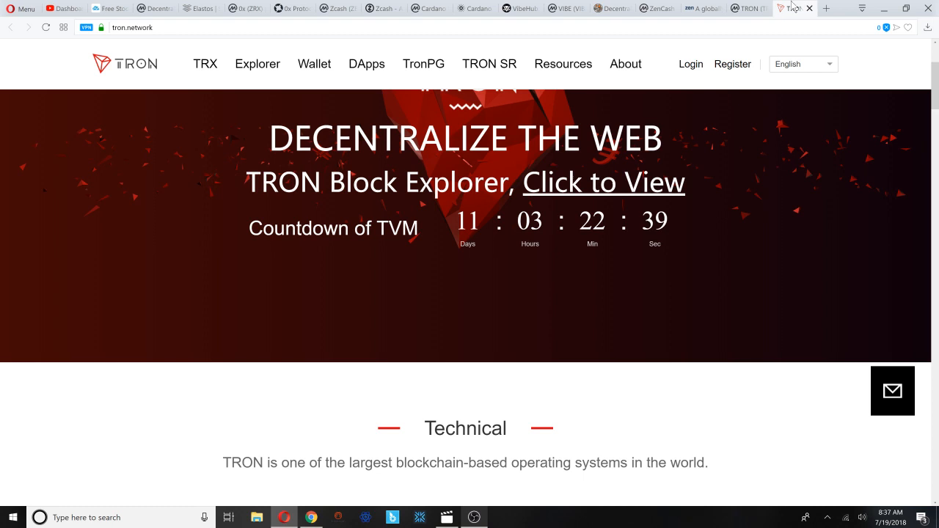